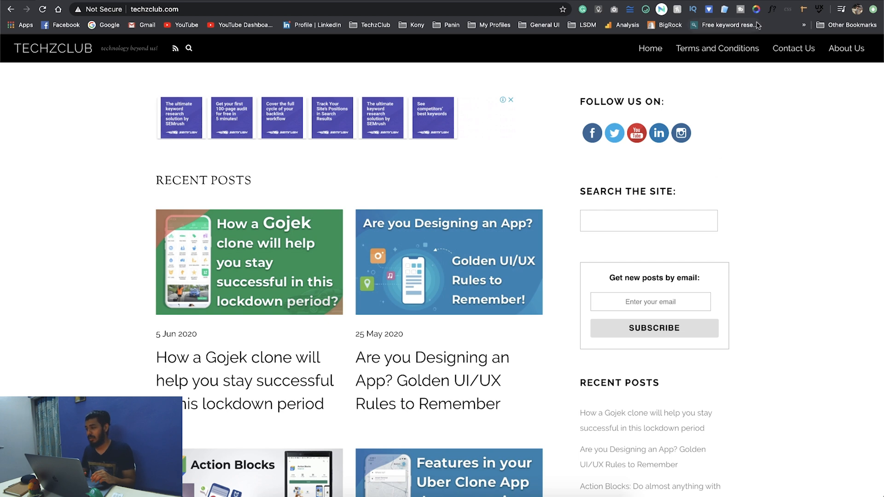
- Use the Colors by Fados eyedropper to pick blue #4c4ab1 from the page into Chosen Colors
click(756, 10)
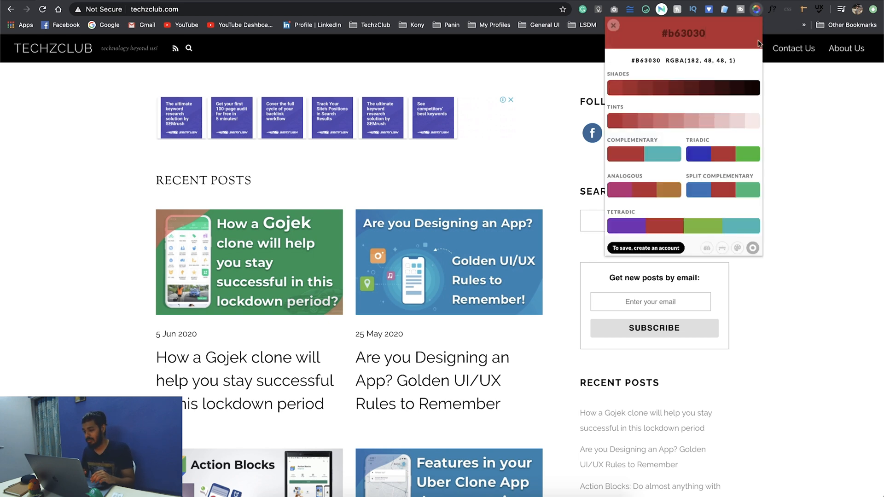
mouse_move(709, 248)
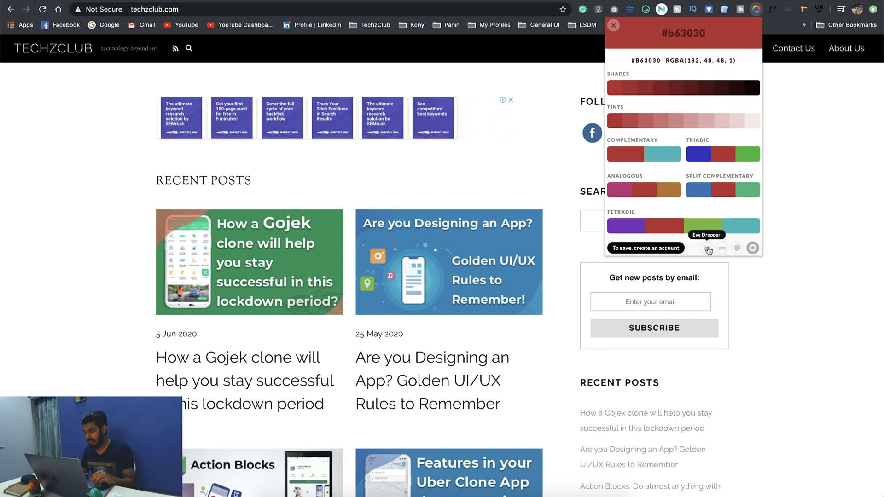
click(709, 249)
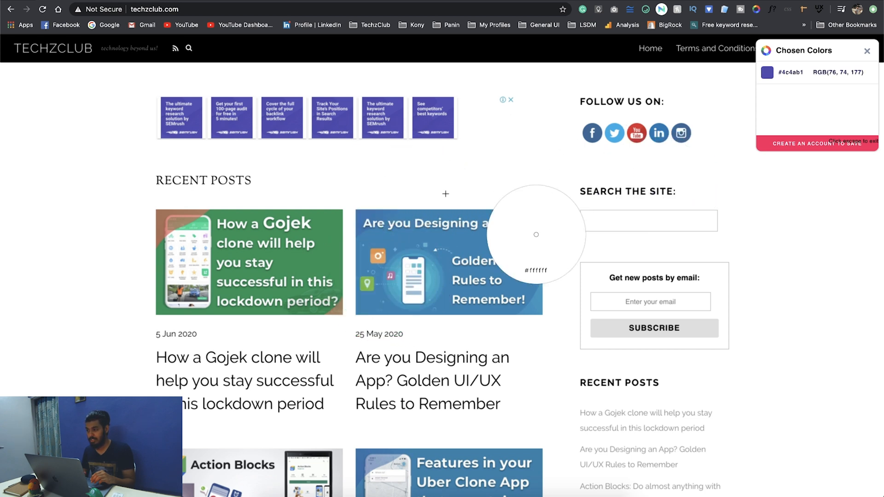
click(537, 279)
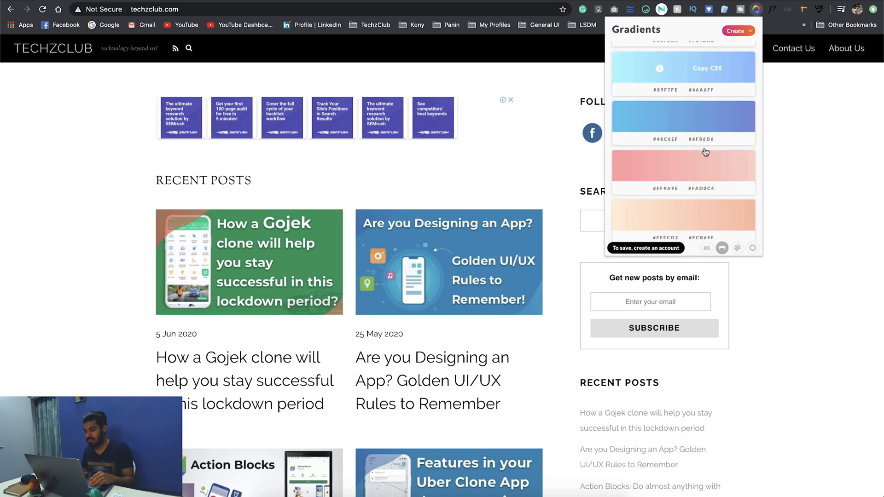
- Browse further gradient presets, switch to Color Picker, then dismiss the Colors by Fados popup
scroll(down, 3)
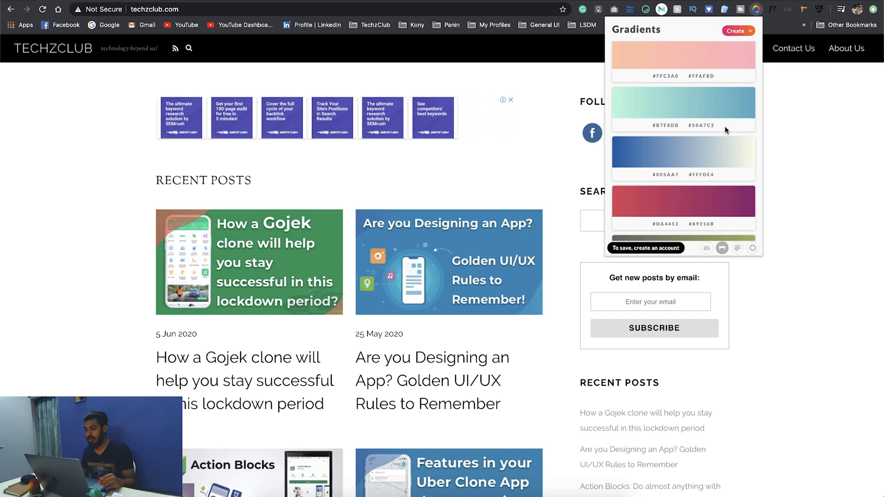
mouse_move(738, 248)
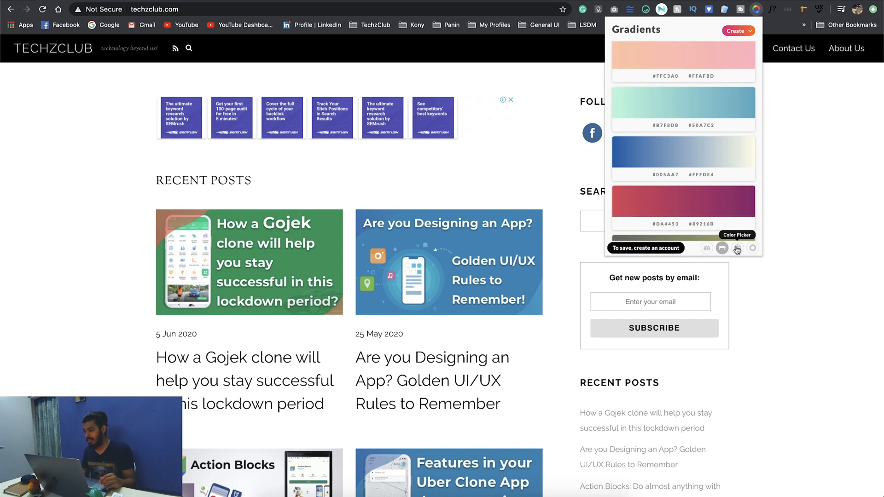
click(737, 250)
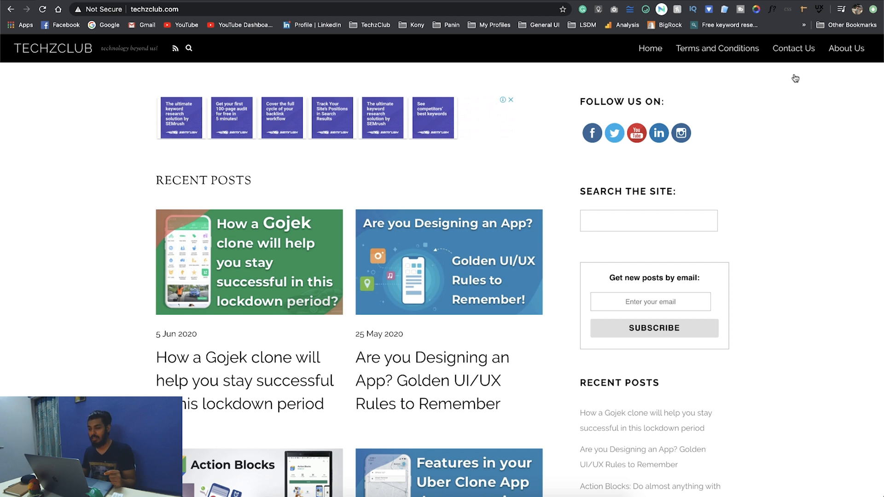
- Use WhatFont on the FOLLOW US ON heading (Raleway 600, 19px, #000000), close the card, then reach Stylebot's menu
click(773, 9)
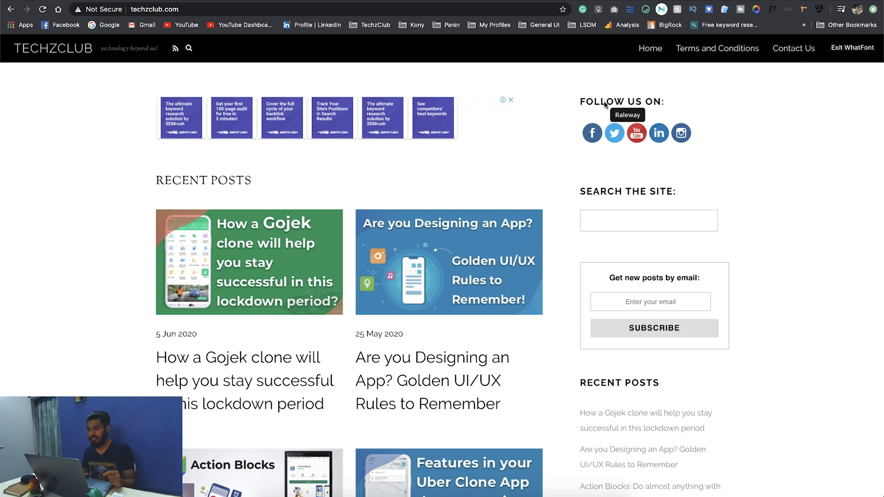
mouse_move(243, 182)
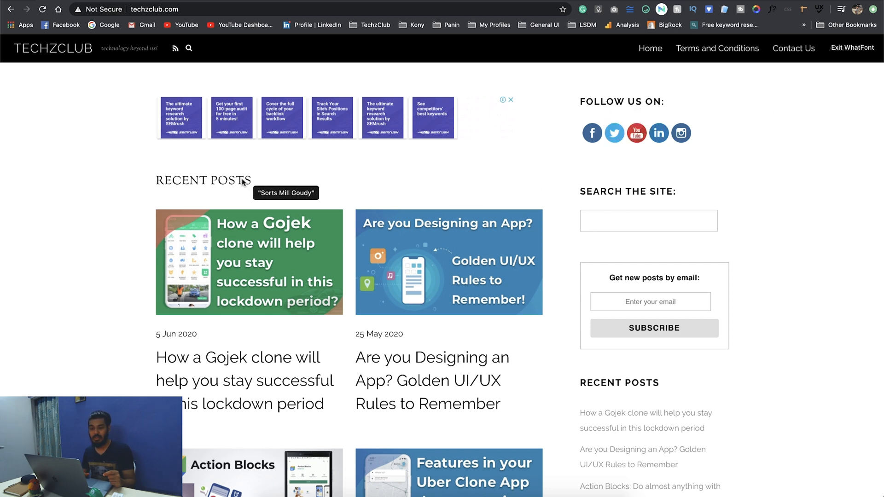
mouse_move(254, 343)
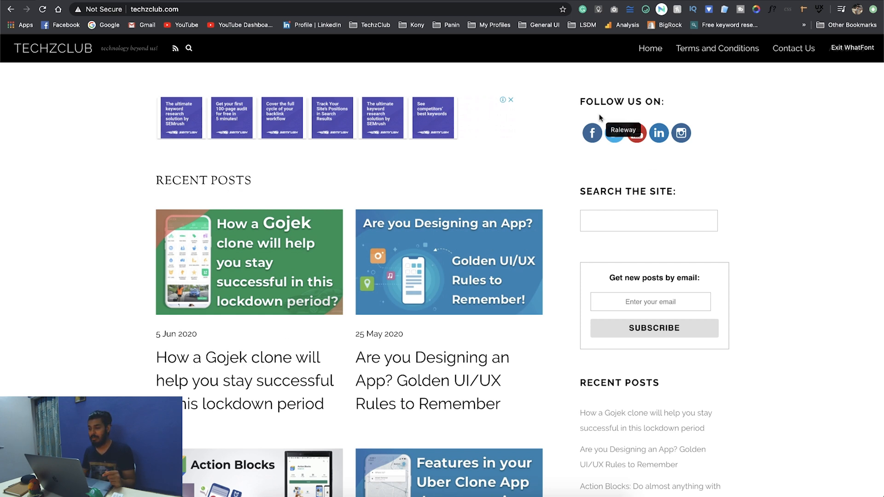
mouse_move(600, 107)
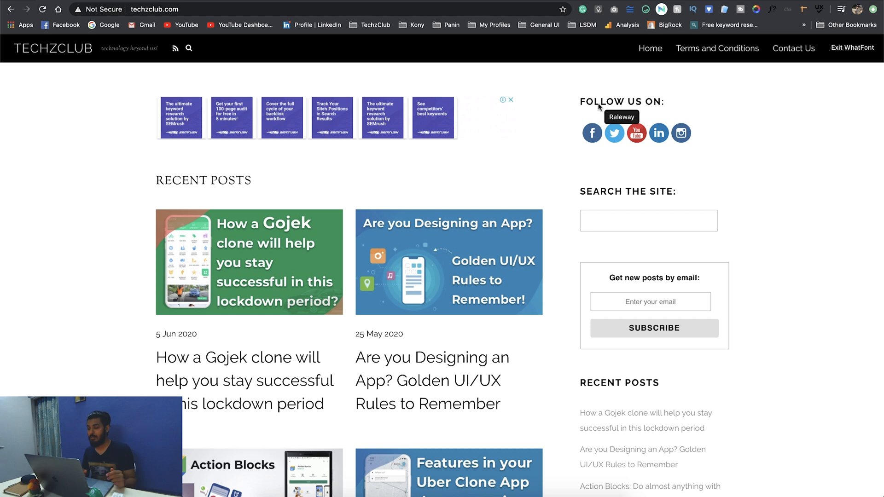
click(621, 103)
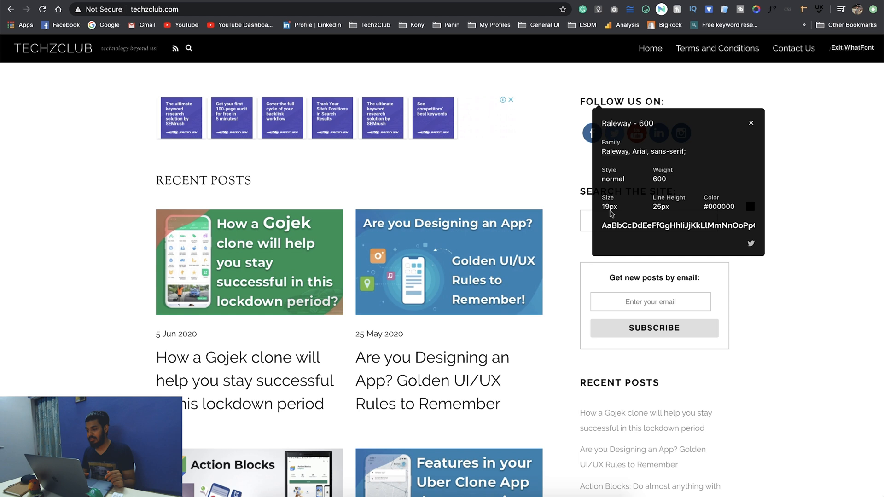
mouse_move(722, 210)
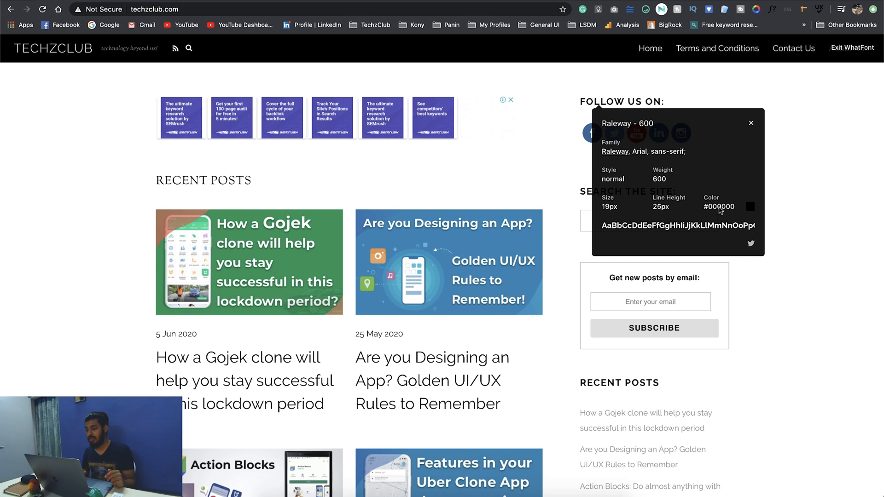
mouse_move(664, 187)
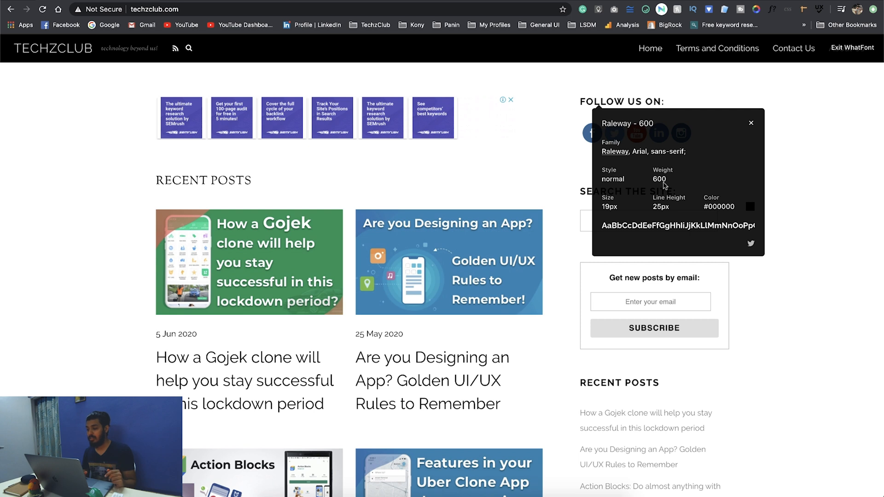
click(752, 123)
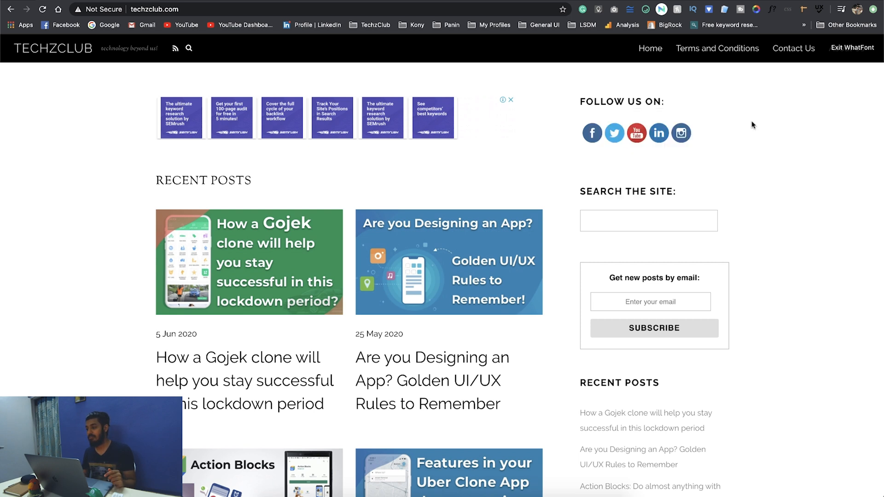
click(788, 9)
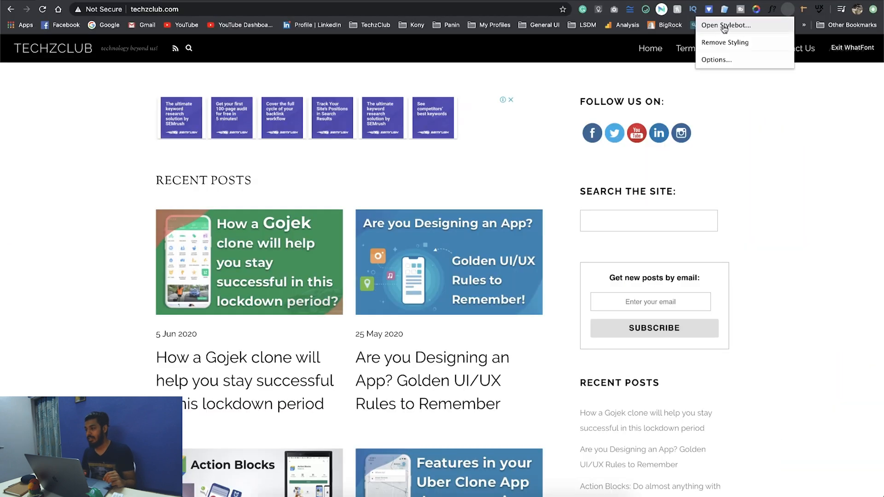
- Launch Stylebot on the Gojek post title, preview Georgia and Helvetica, then restore the default font
click(726, 25)
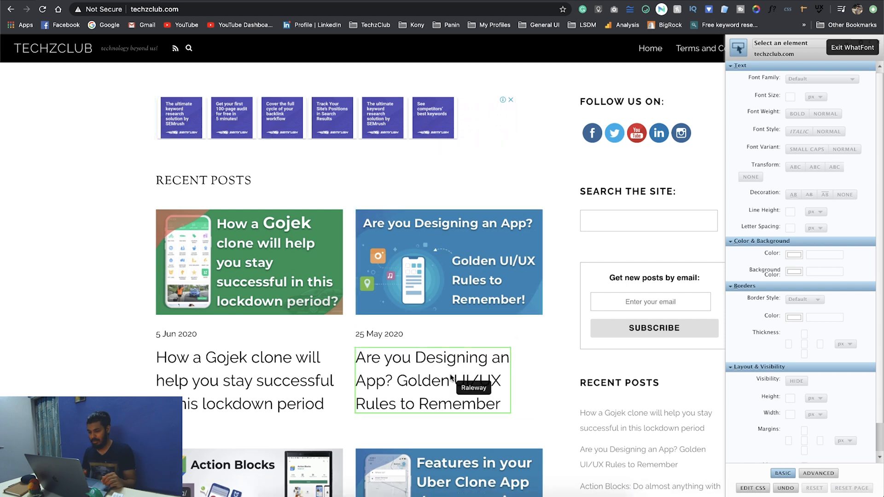
scroll(down, 3)
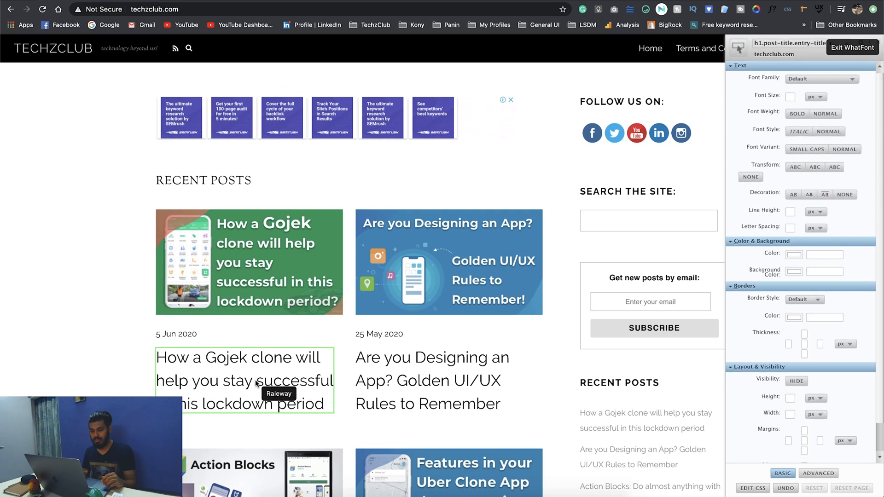
click(820, 79)
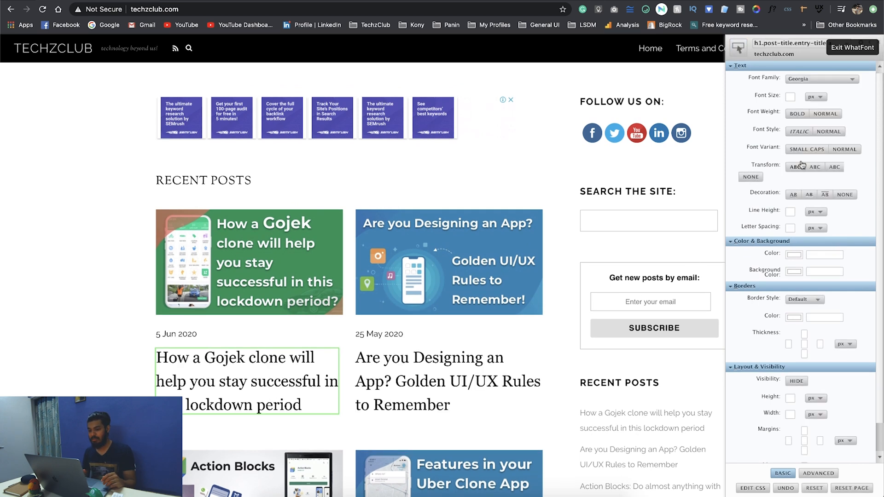
click(818, 78)
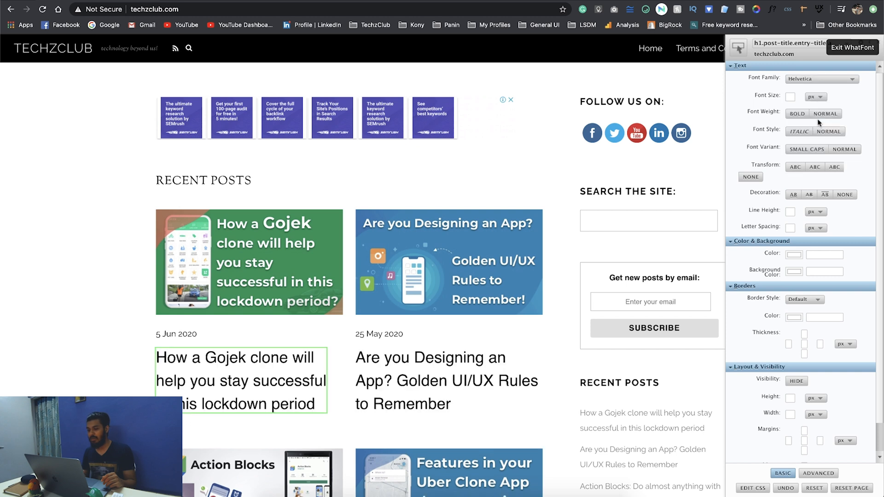
mouse_move(805, 125)
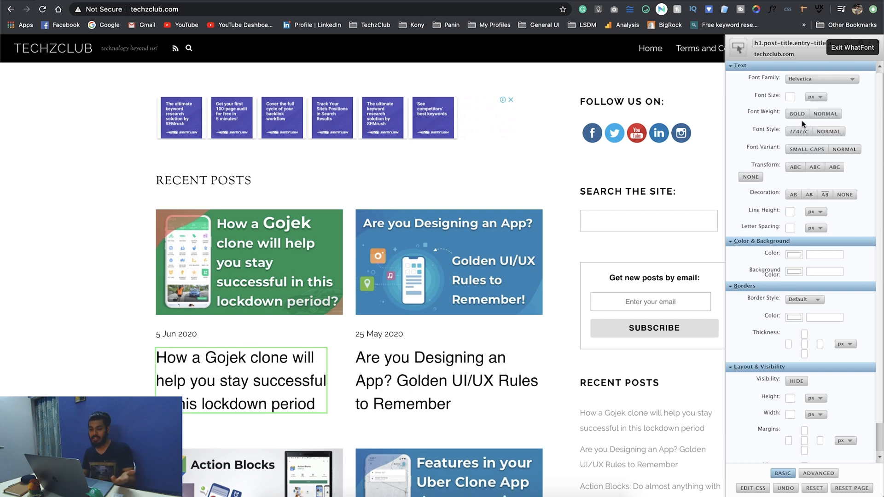
mouse_move(683, 189)
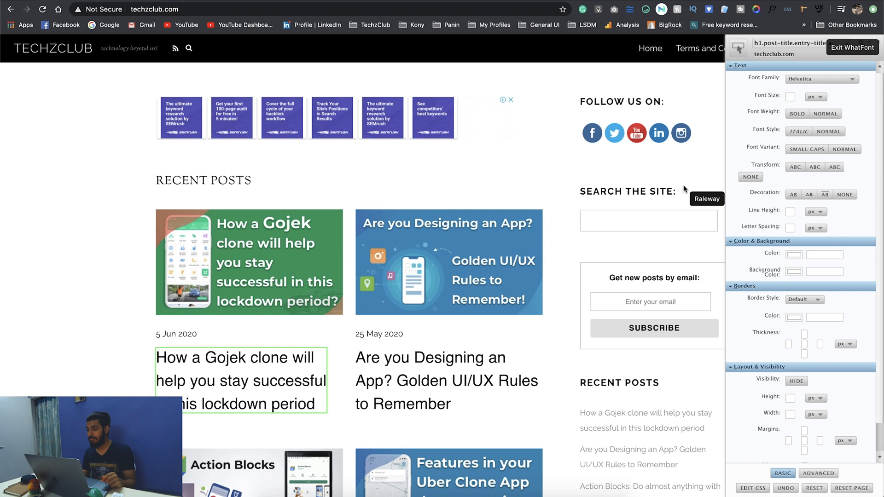
mouse_move(741, 172)
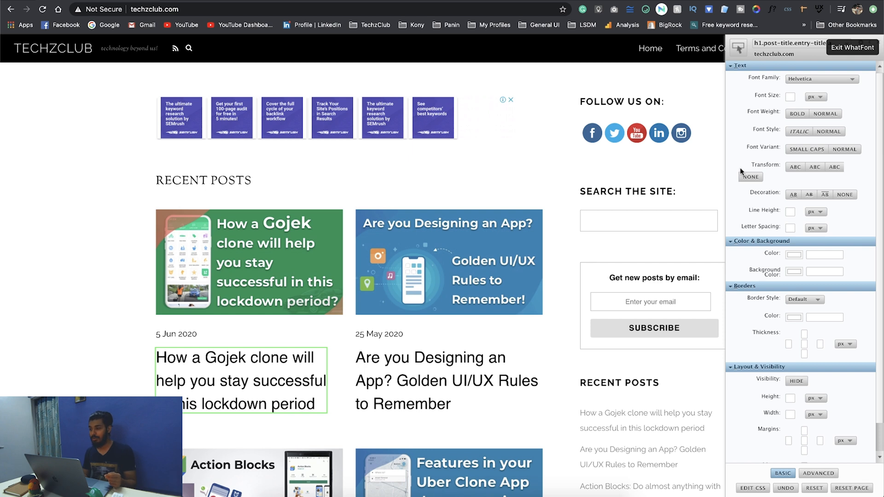
mouse_move(762, 202)
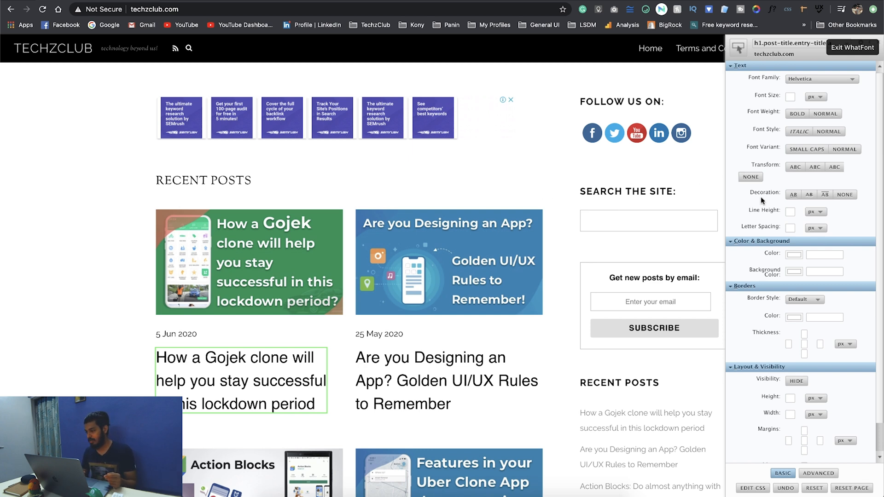
mouse_move(824, 88)
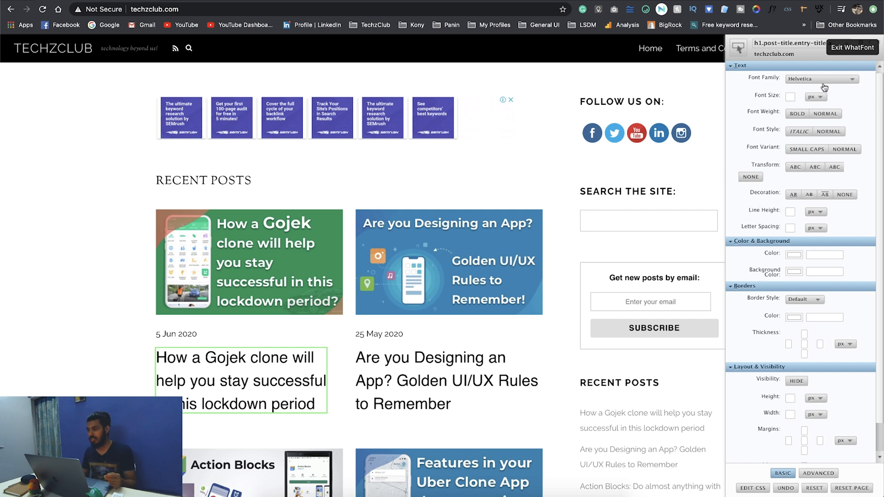
click(818, 78)
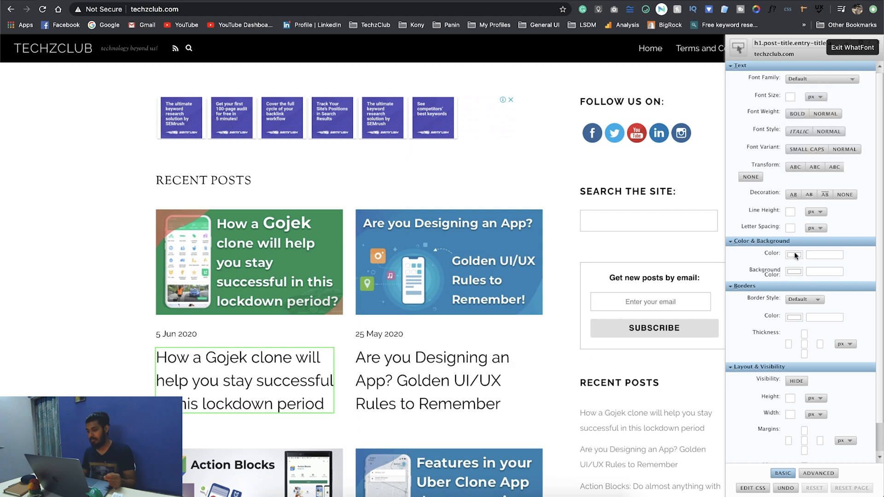
- Give the post titles a new light text colour in Stylebot
click(793, 255)
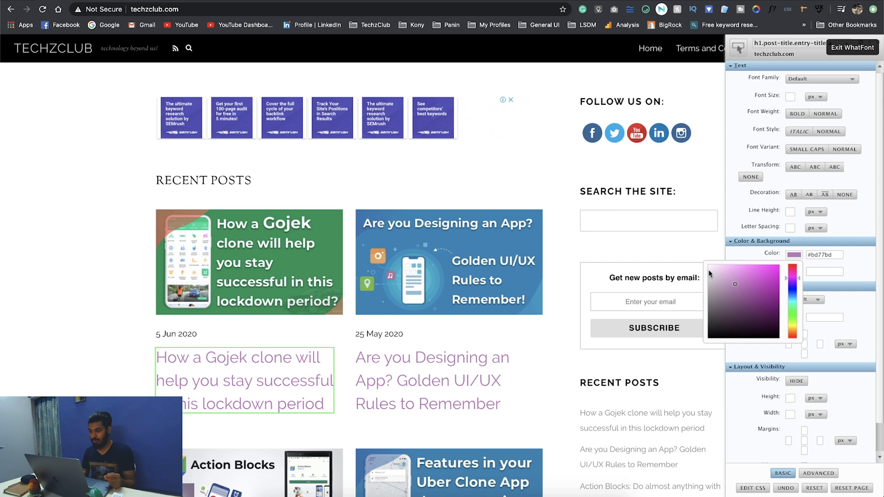
click(737, 285)
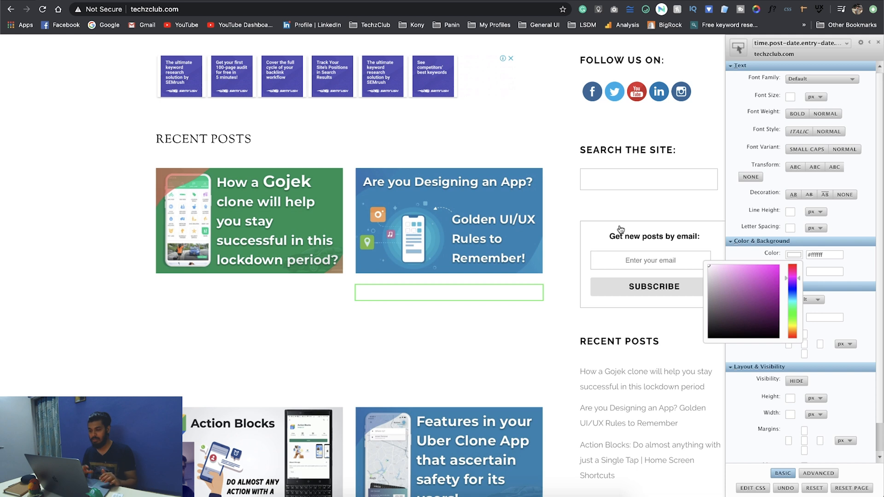
click(203, 139)
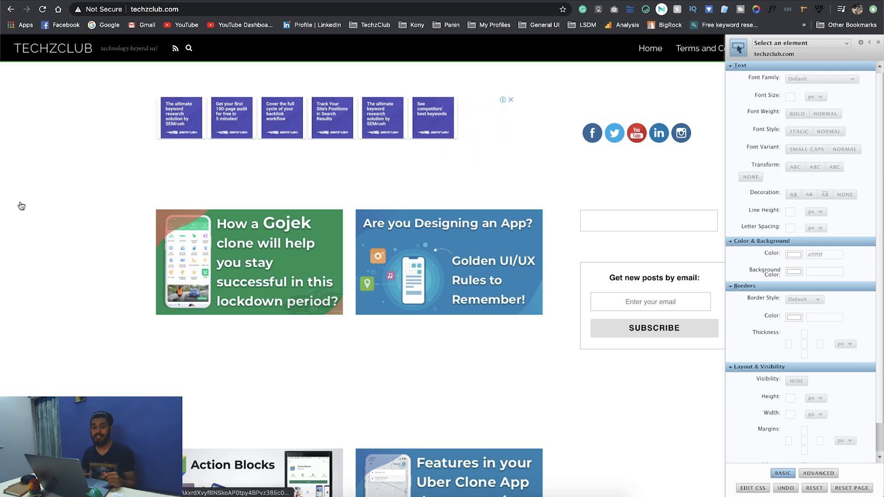
- Set the page's main content area background to #000000 and close the Stylebot editor
click(793, 254)
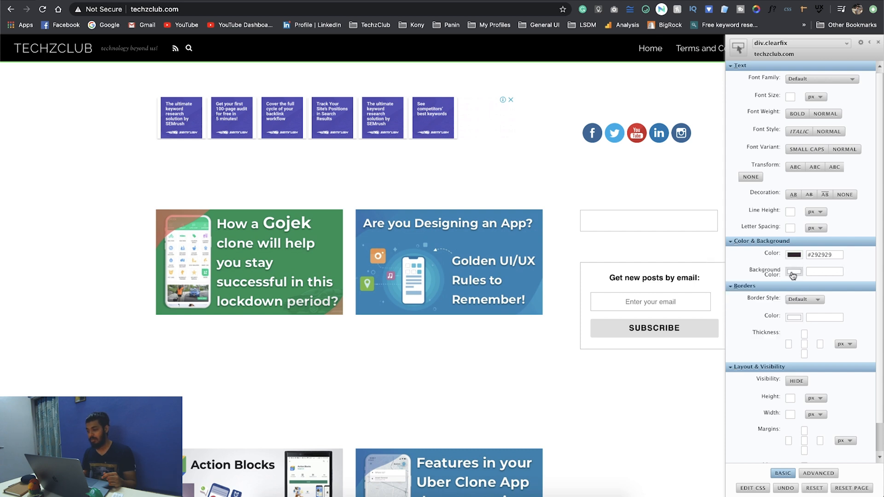
click(794, 273)
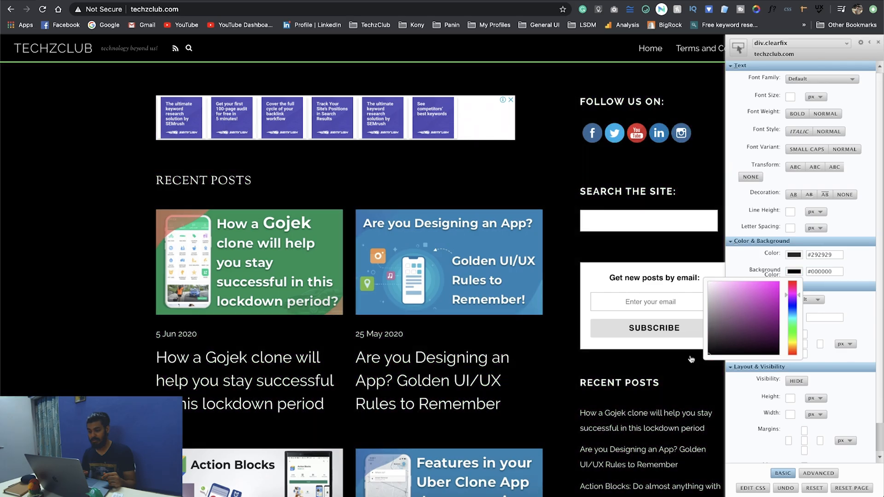
scroll(down, 3)
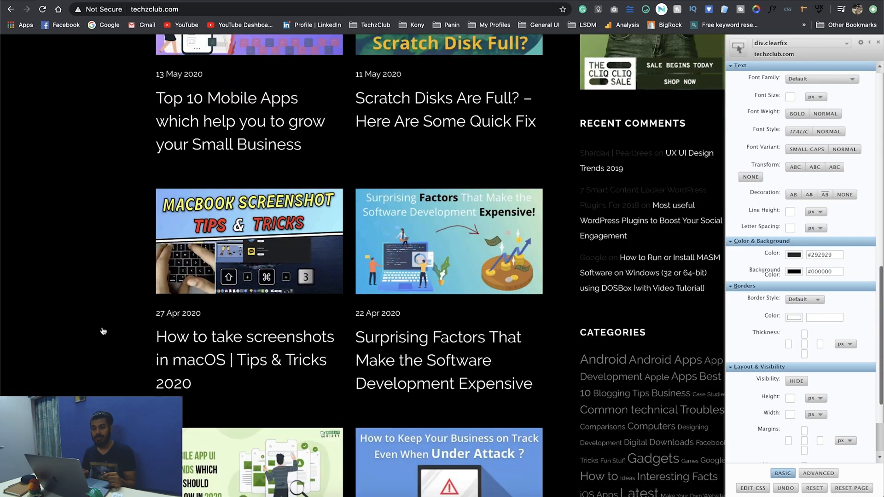
scroll(down, 3)
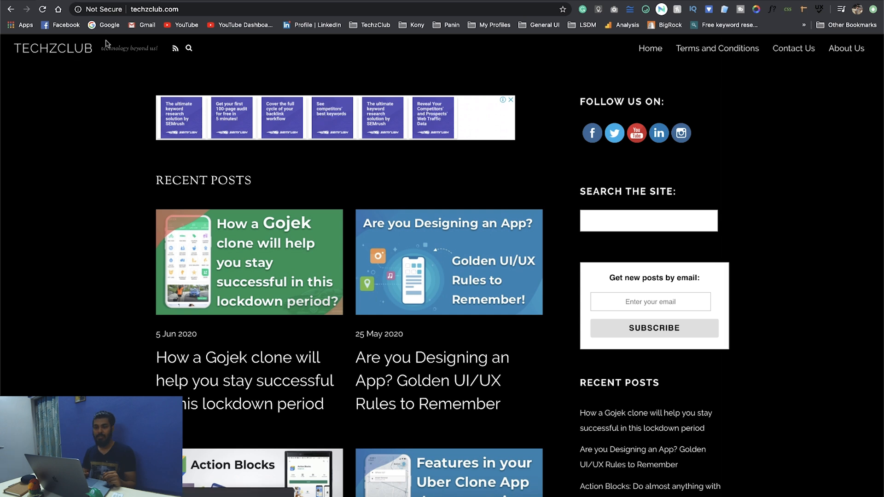
- Use Stylebot's Remove Styling so techzclub.com returns to its white layout, and check by scrolling
click(108, 25)
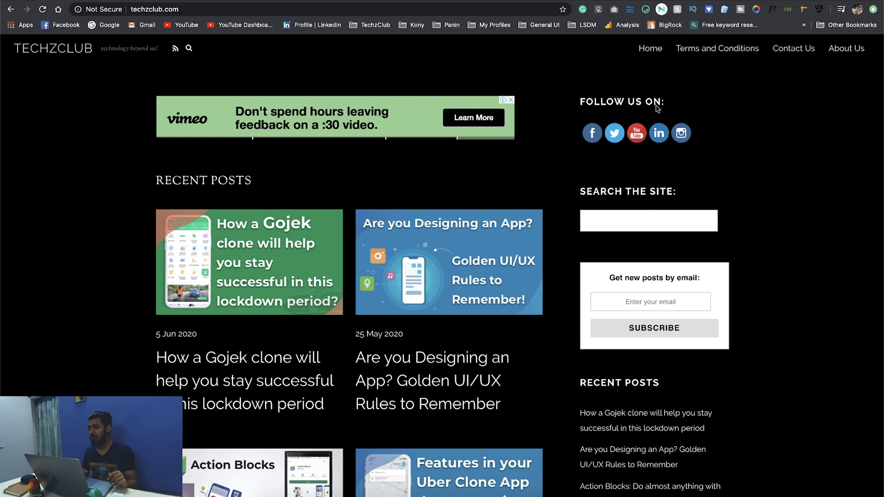
click(788, 9)
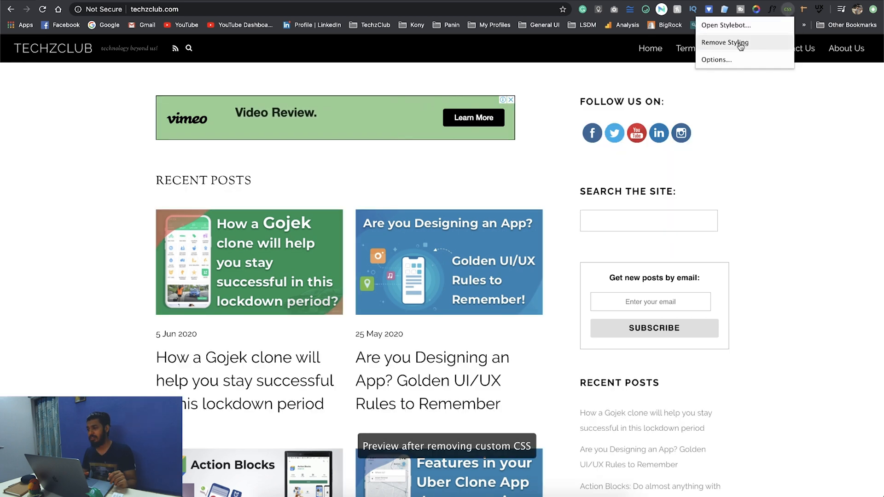
click(725, 43)
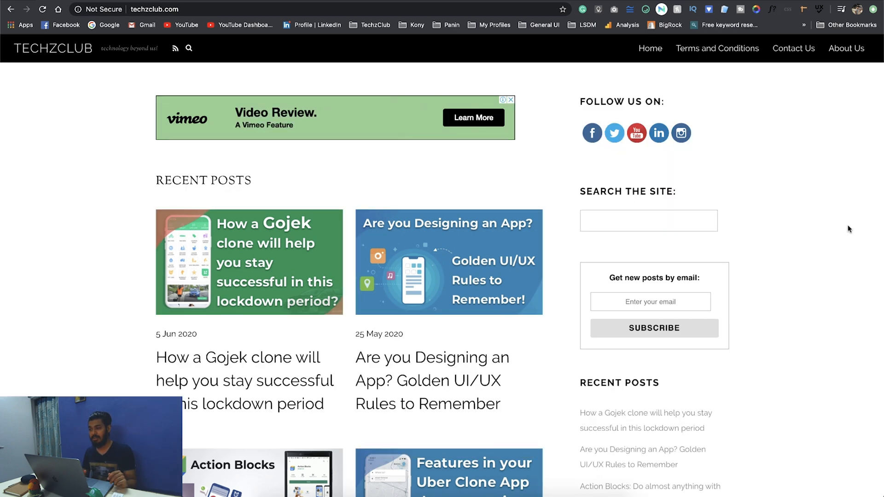
scroll(down, 3)
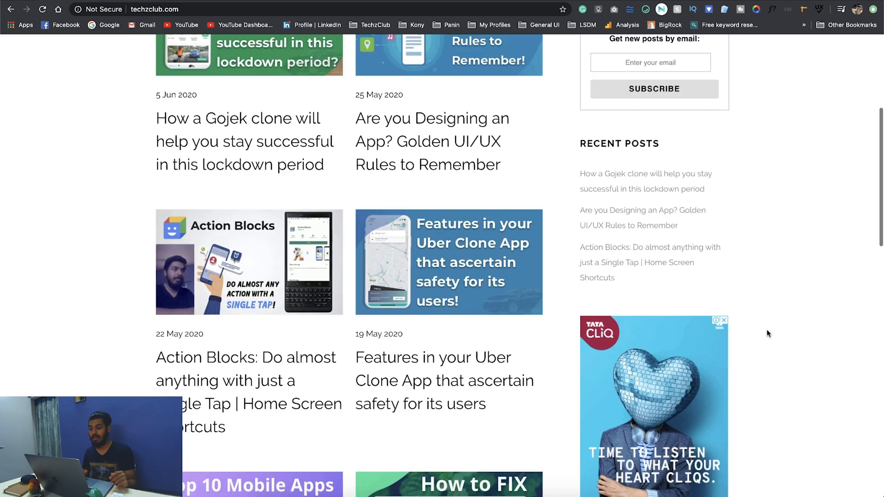
scroll(up, 3)
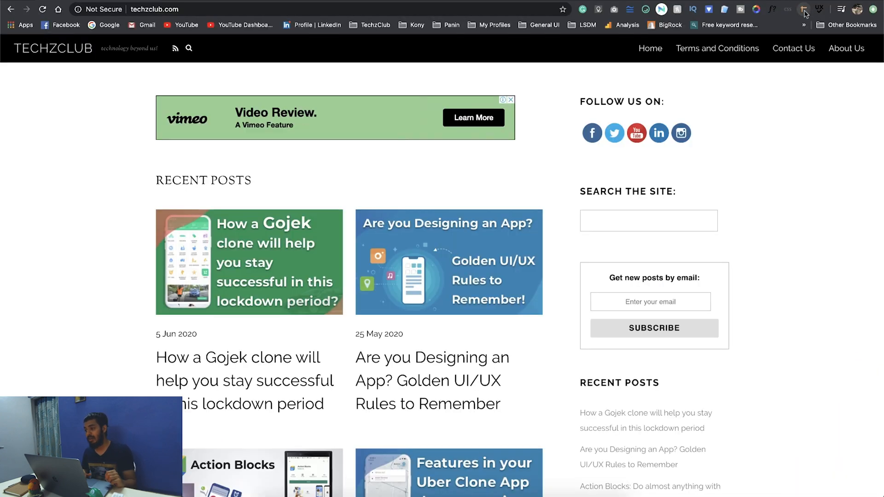
- Measure a 786×156 area with Page Ruler, nudge its left edge one pixel, then enable Element Mode
click(805, 9)
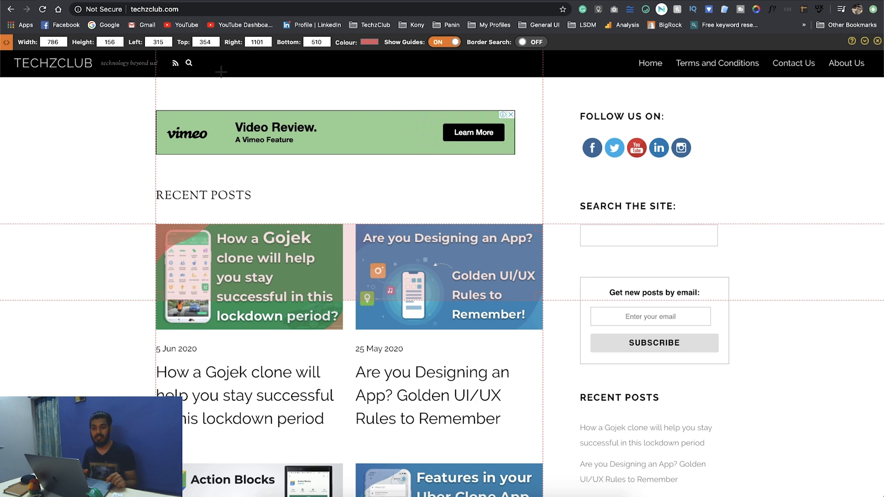
mouse_move(233, 64)
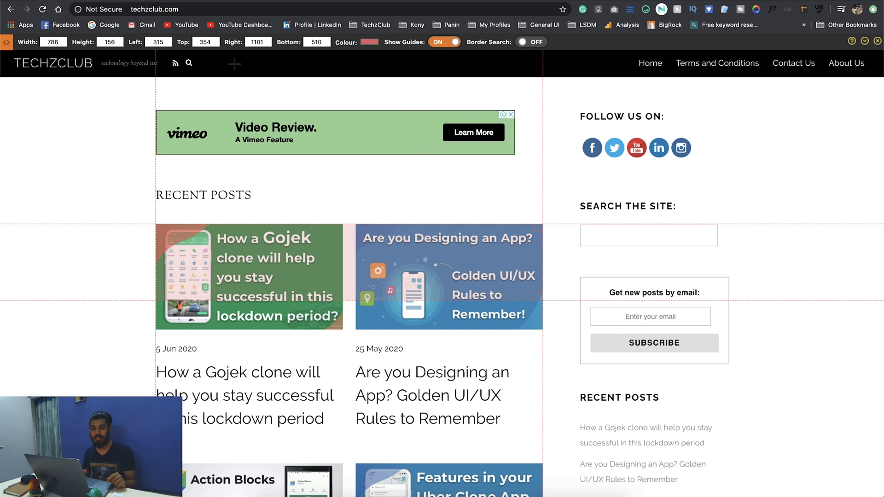
click(167, 41)
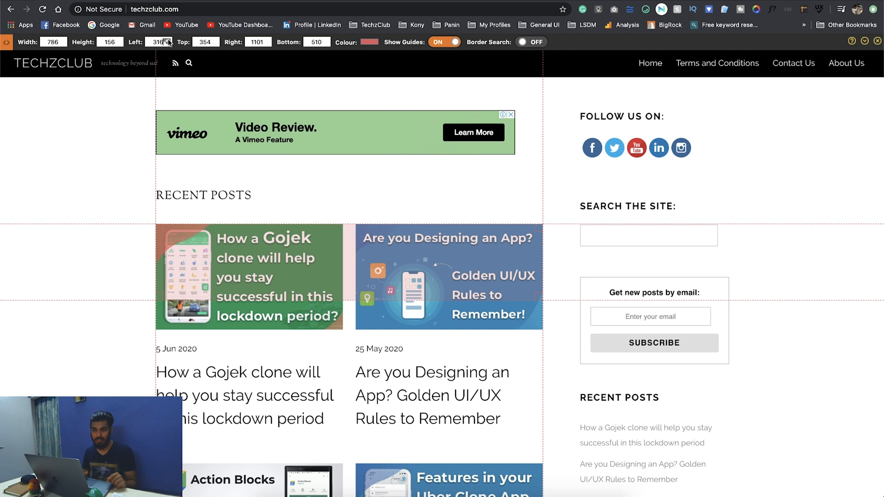
click(169, 44)
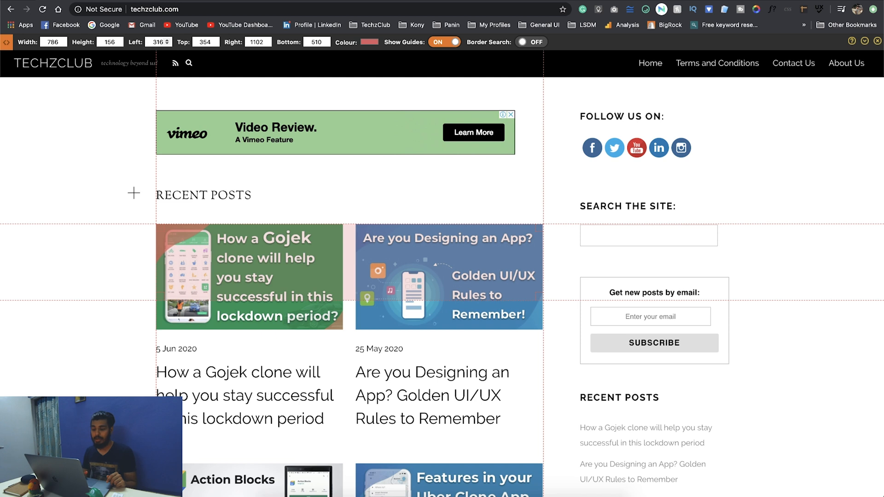
mouse_move(123, 183)
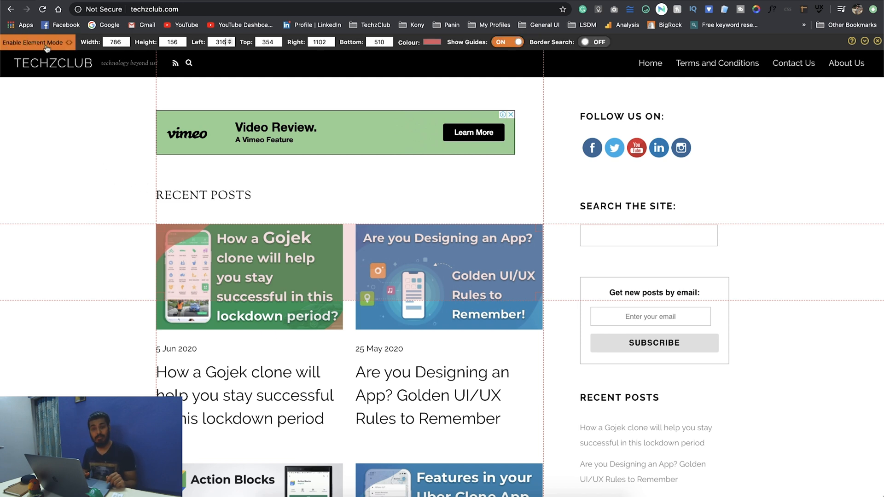
click(34, 42)
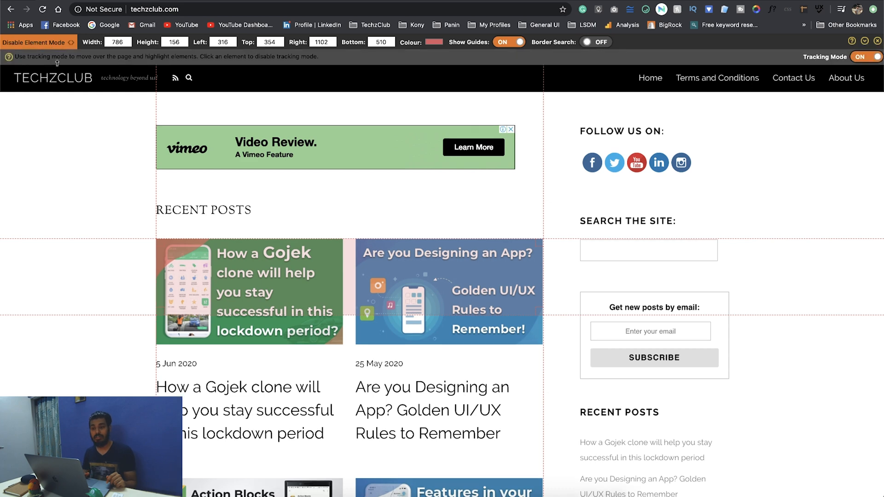
mouse_move(443, 297)
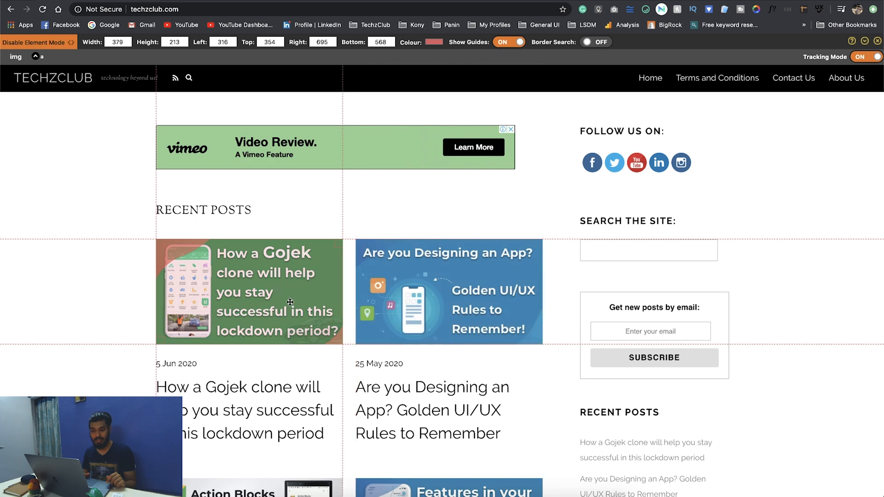
- Lock Page Ruler onto the Gojek post image, reading 379×213 pixels, then close the ruler
click(869, 57)
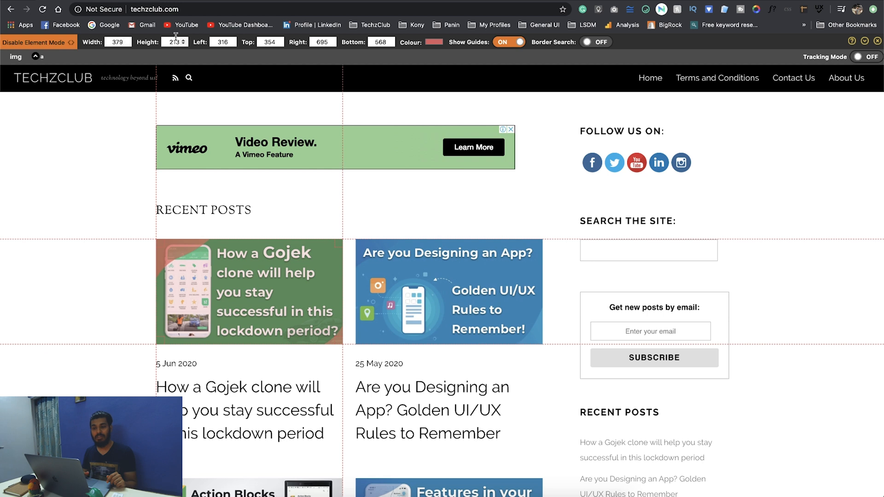
mouse_move(194, 175)
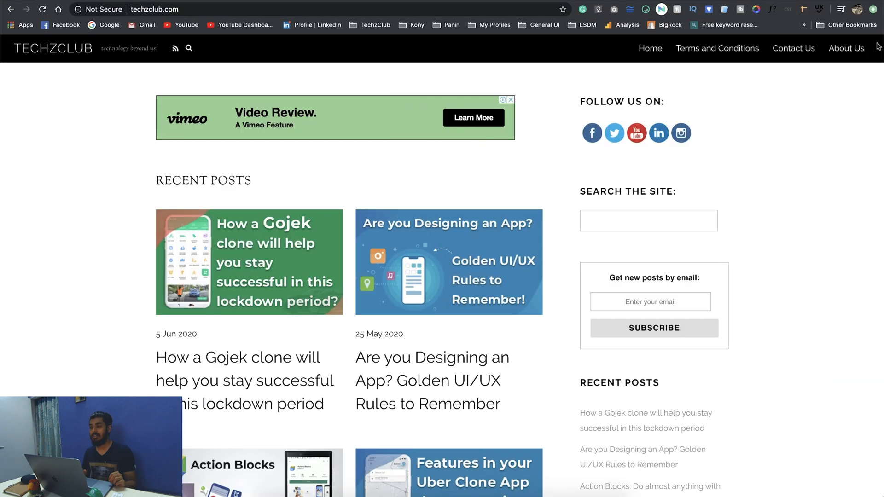
mouse_move(837, 85)
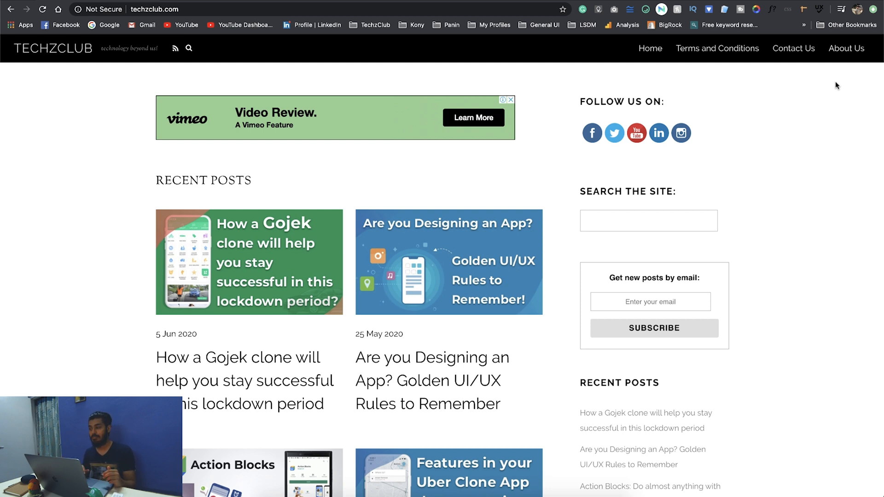
- Start a UX Check evaluation and pick the Recent Posts heading for a finding
click(819, 10)
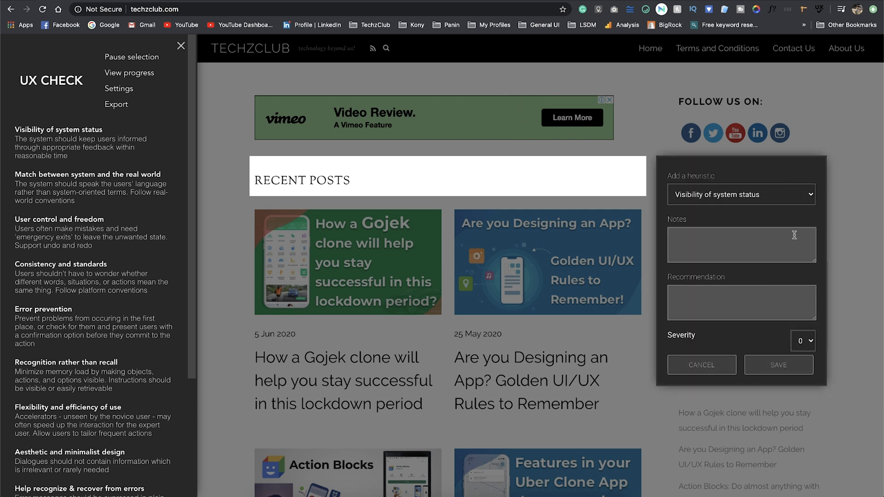
- Save a Visibility of system status finding: wrong font, recommend Open Sans, severity 3
click(741, 195)
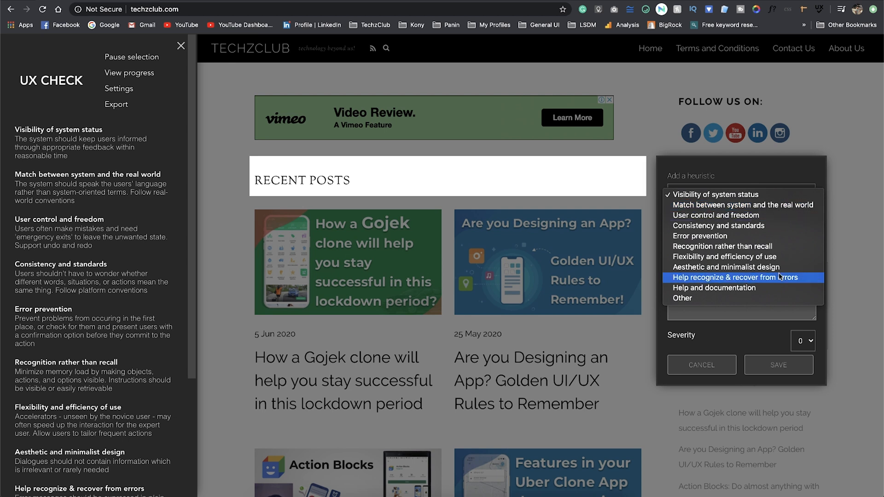
click(713, 194)
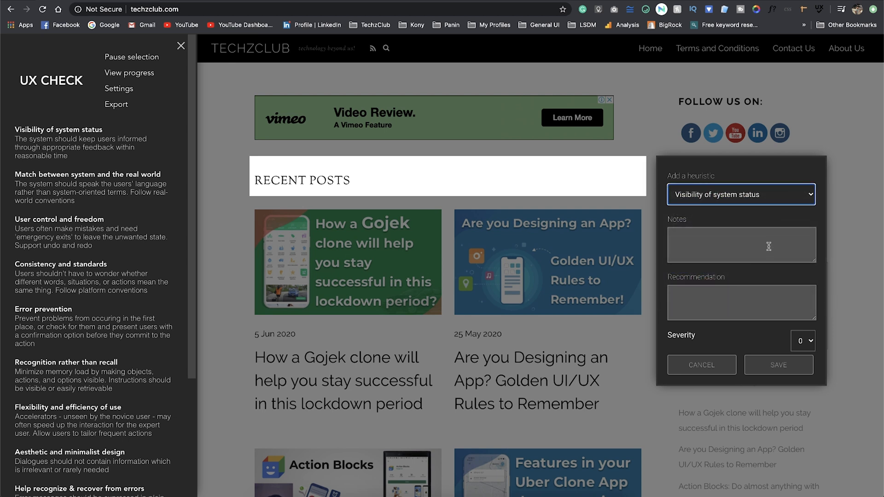
click(741, 245)
text(Wrong font used)
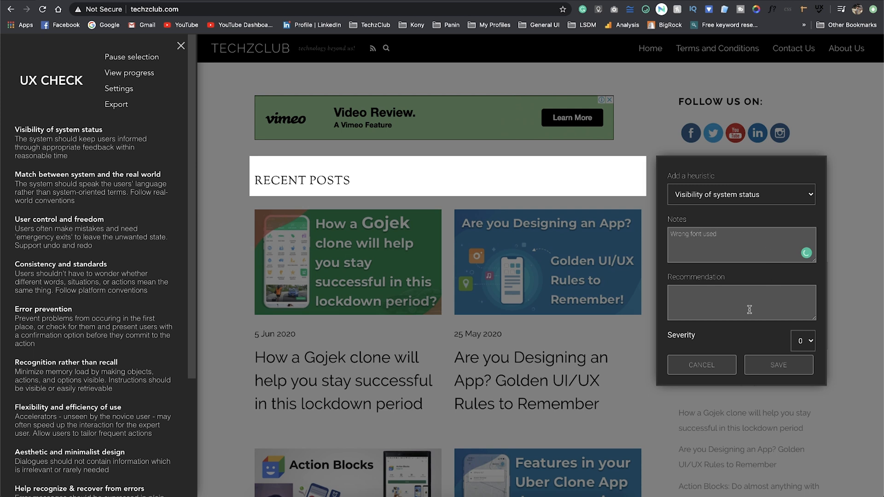
text(Open Sans)
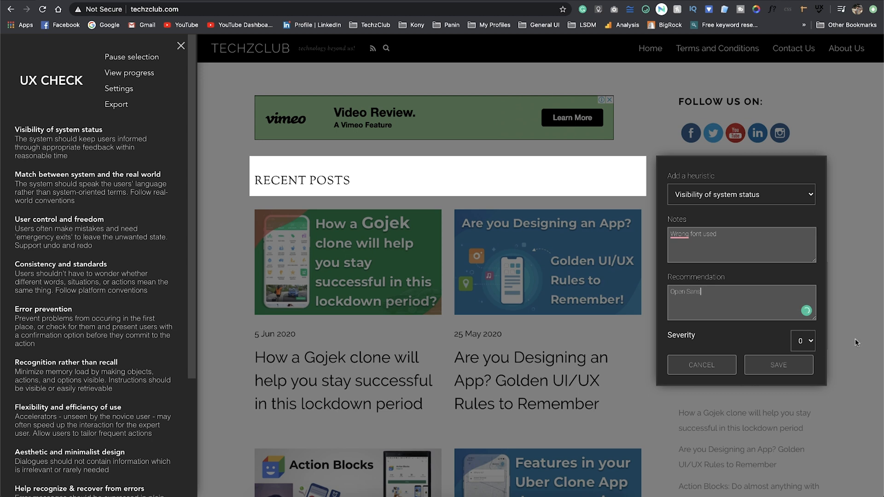
click(803, 341)
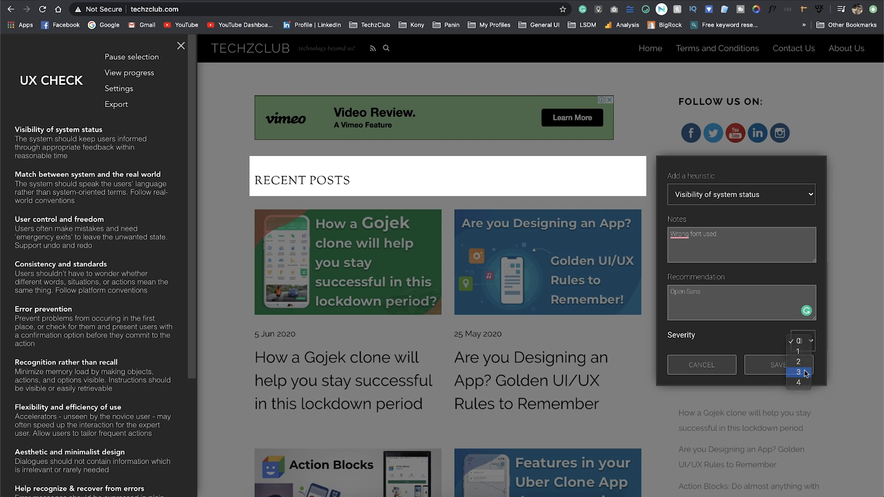
click(776, 364)
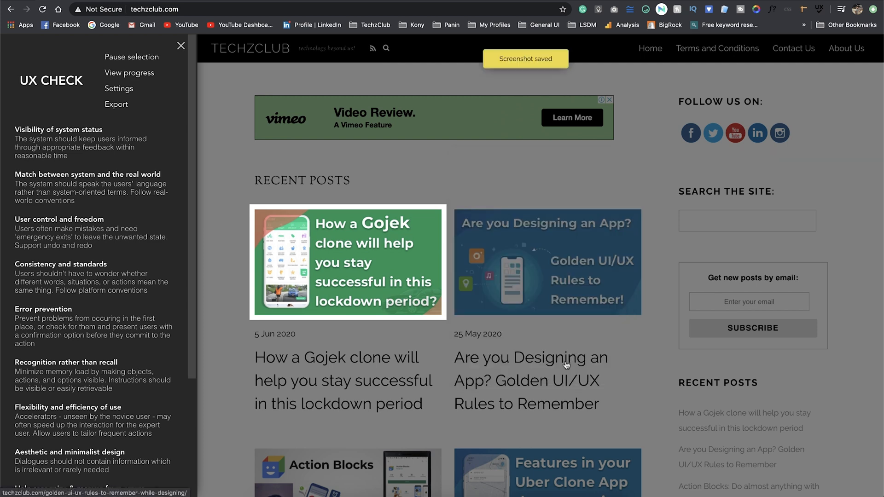
- Export the UX Check evaluation results and confirm ending the evaluation
scroll(down, 3)
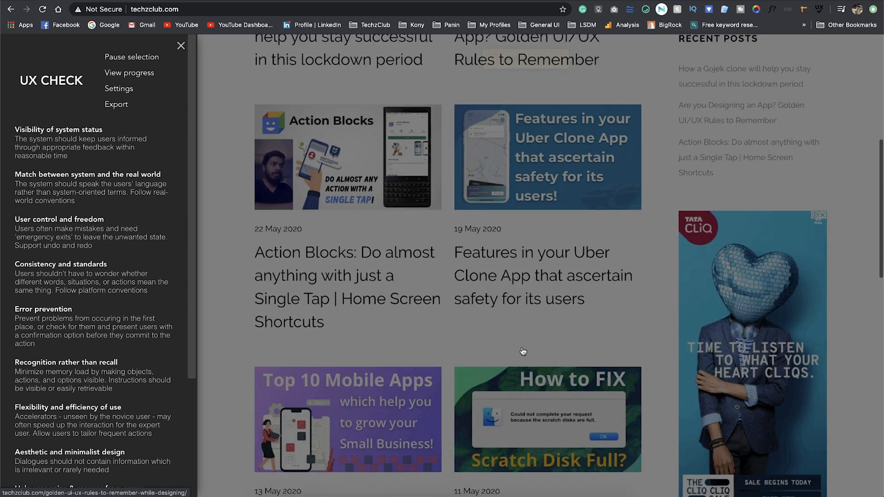
scroll(down, 3)
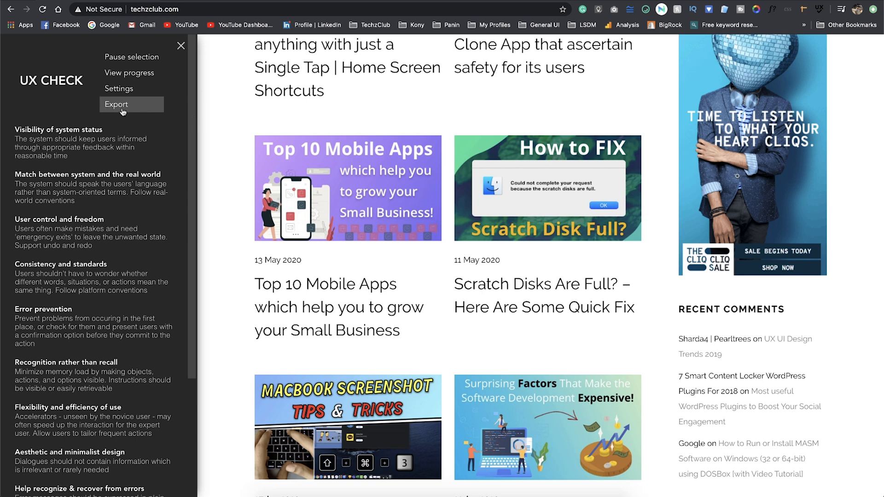
click(116, 104)
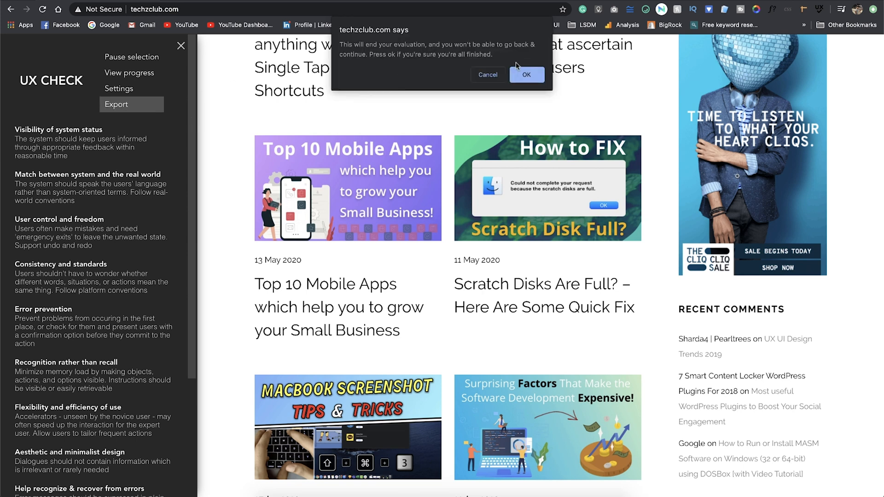
click(526, 75)
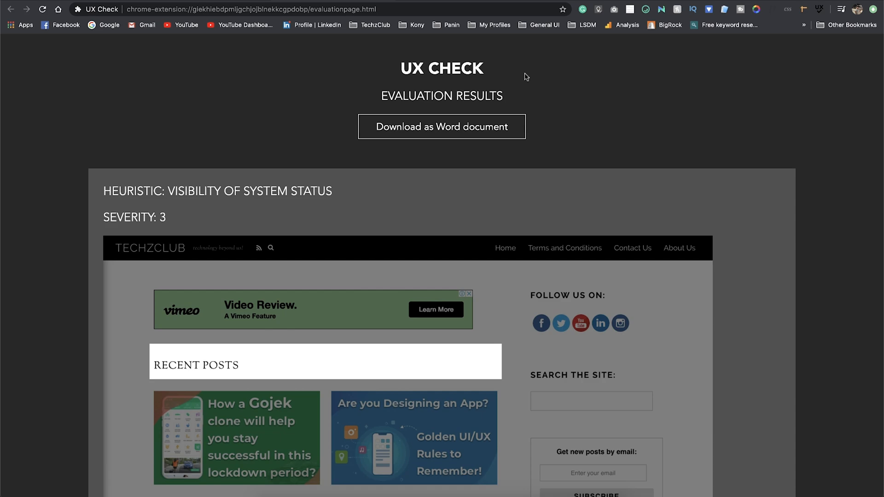
- Download the evaluation report as a Word document
scroll(down, 3)
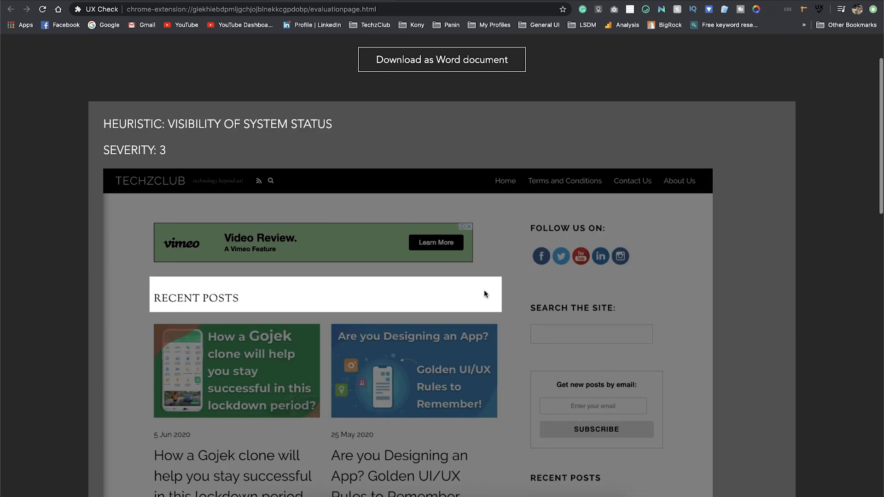
scroll(down, 3)
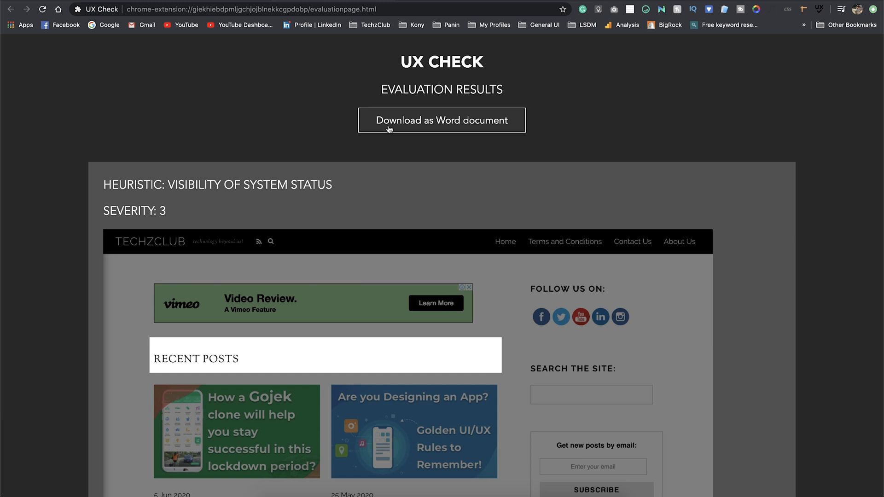
click(441, 120)
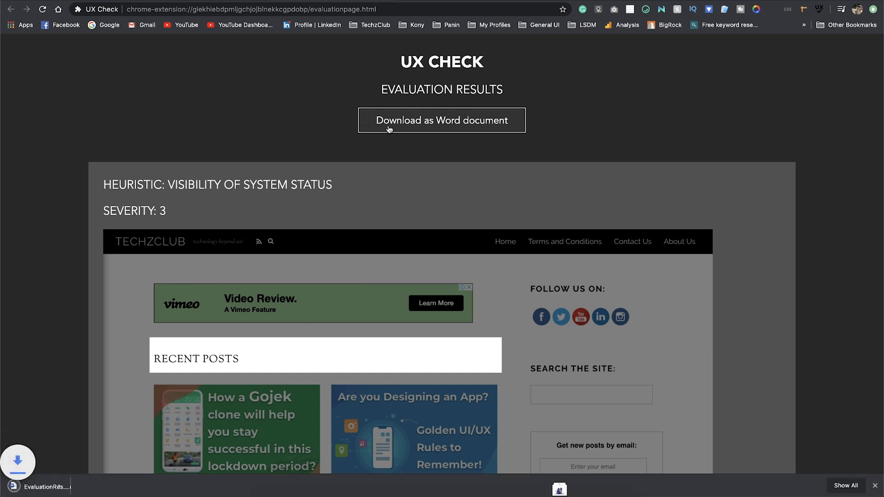